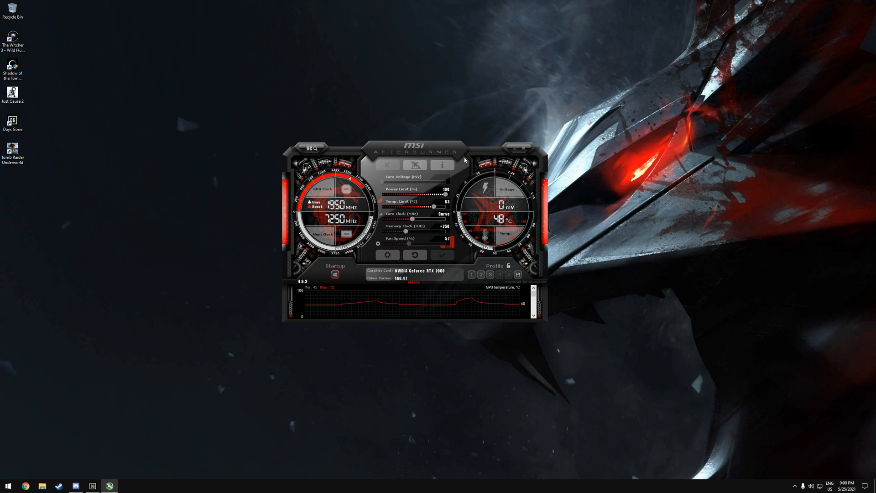
pyautogui.moveTo(412, 205)
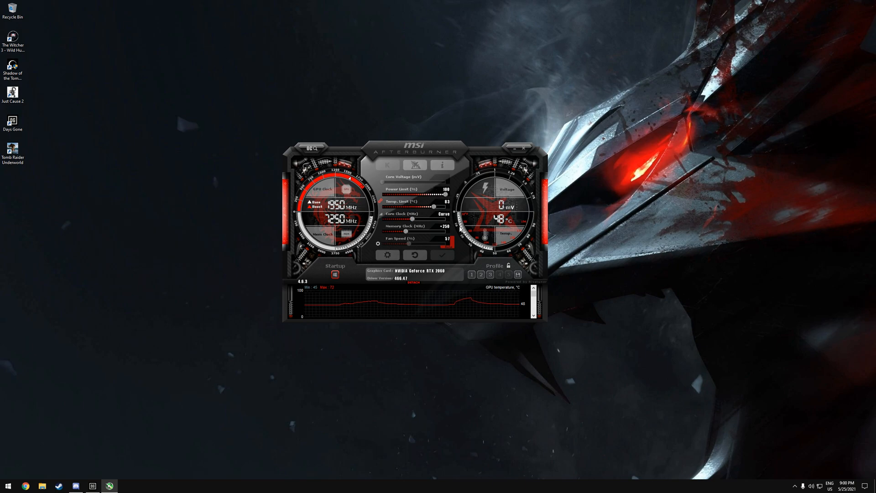
# Search Chrome for 'msi afterburner valve anti cheat' and go to MSI's Afterburner page
pyautogui.moveTo(405, 149); pyautogui.dragTo(410, 159)
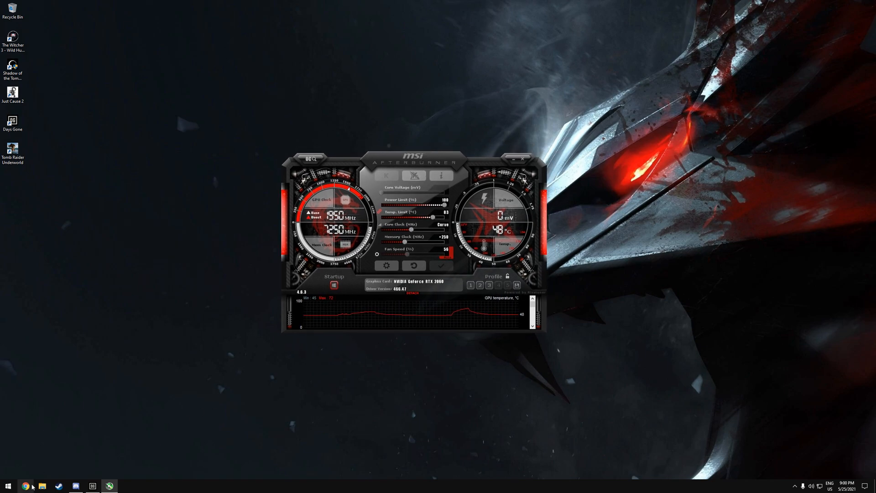
pyautogui.click(25, 486)
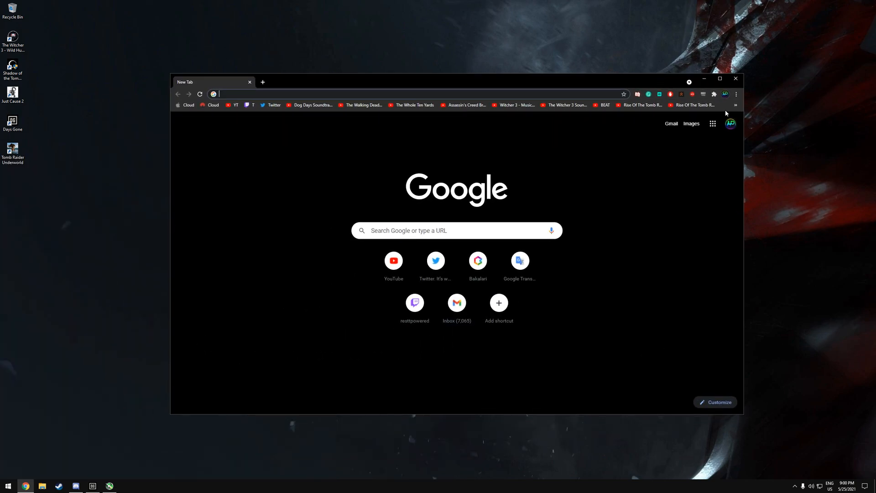
pyautogui.write('msi afterburner valve anti cheat')
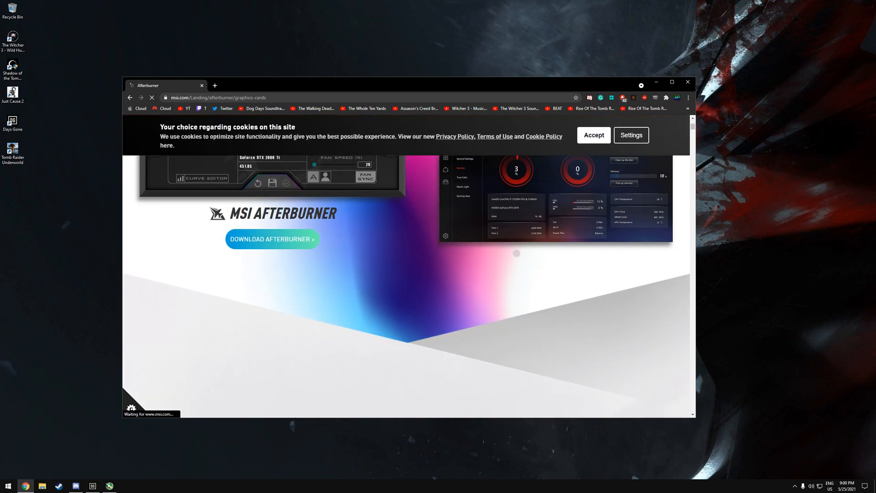
pyautogui.click(272, 239)
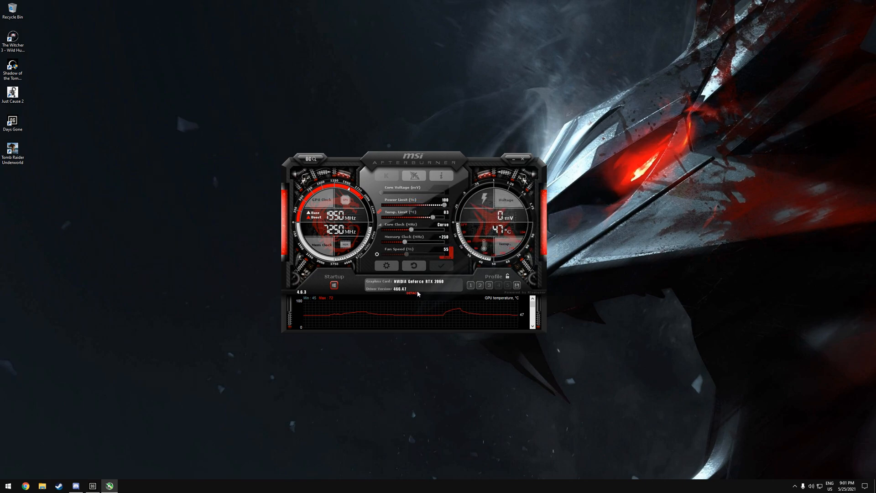
# Reposition the Afterburner main window before detaching the hardware monitor
pyautogui.moveTo(413, 162); pyautogui.dragTo(449, 163)
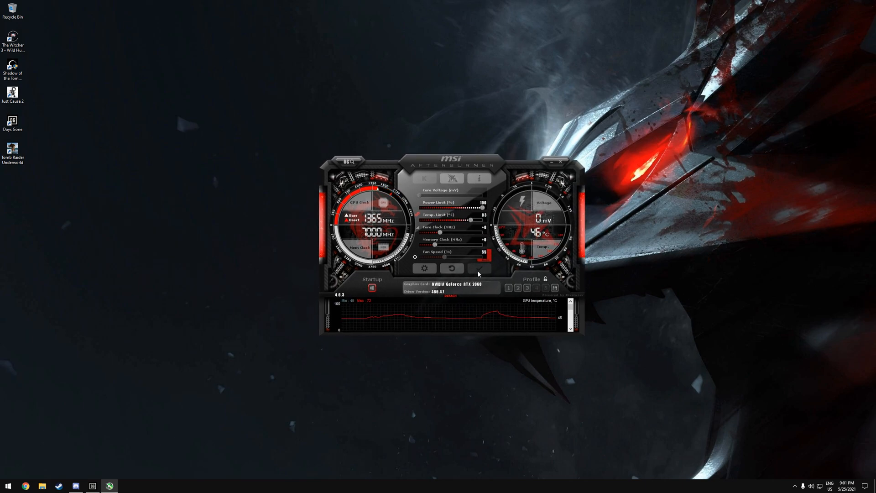
pyautogui.moveTo(478, 268)
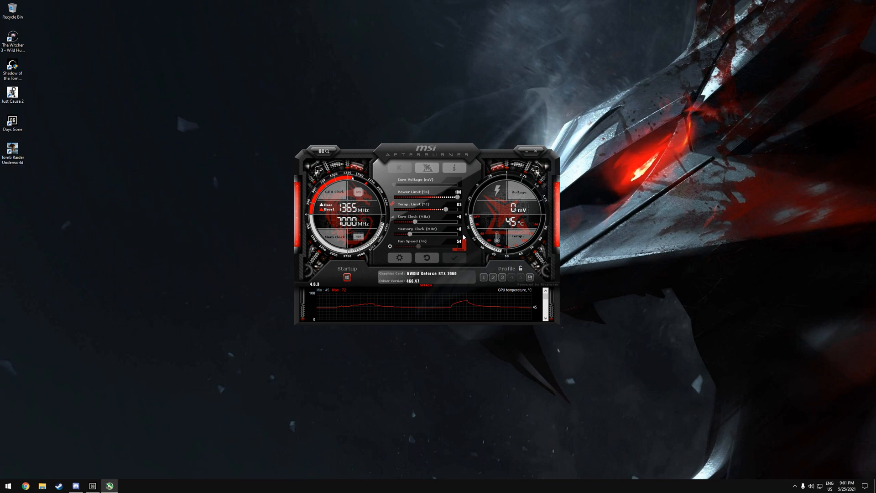
pyautogui.moveTo(488, 308)
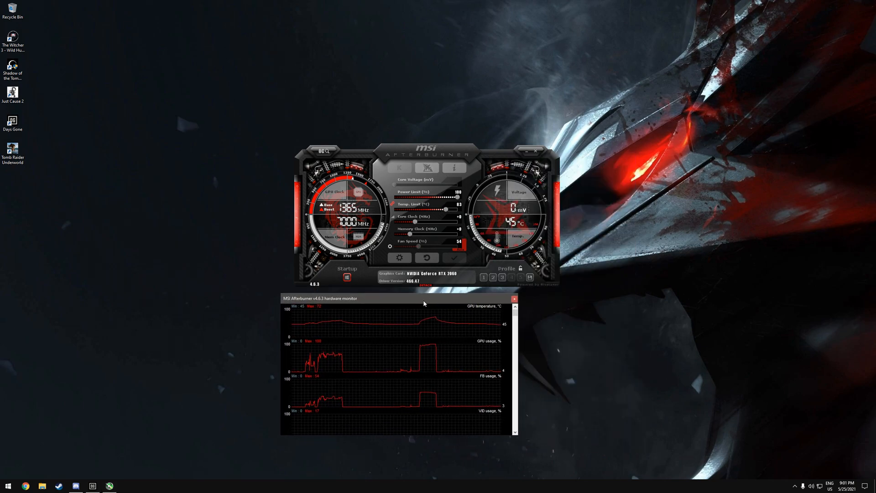
# Move the detached hardware monitor to view clock graphs, then dock it back under the main panel
pyautogui.moveTo(425, 297); pyautogui.dragTo(497, 292)
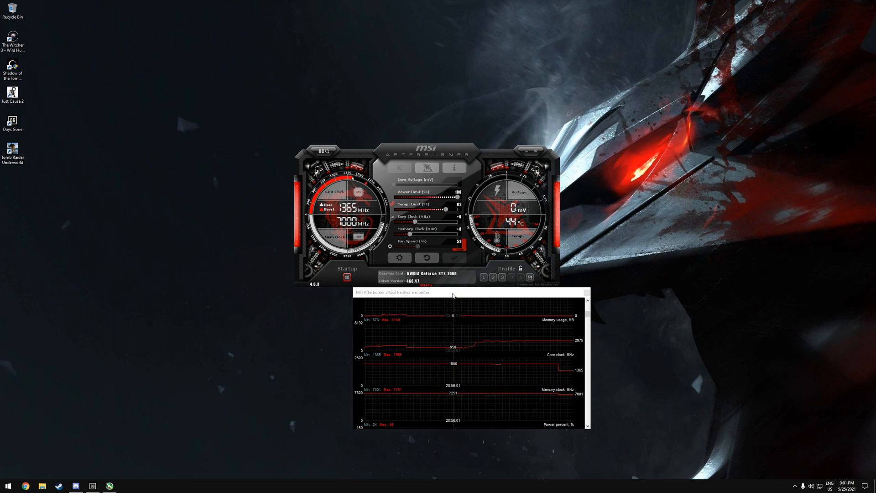
pyautogui.moveTo(452, 295); pyautogui.dragTo(210, 300)
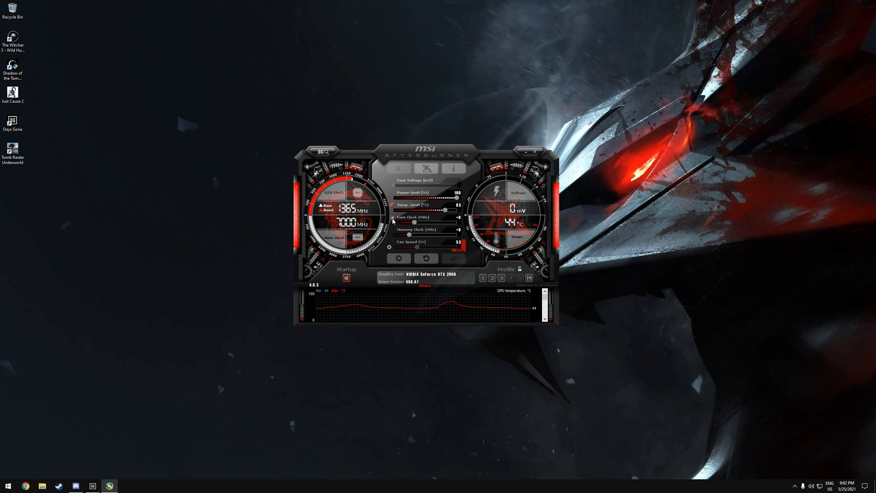
pyautogui.moveTo(394, 223)
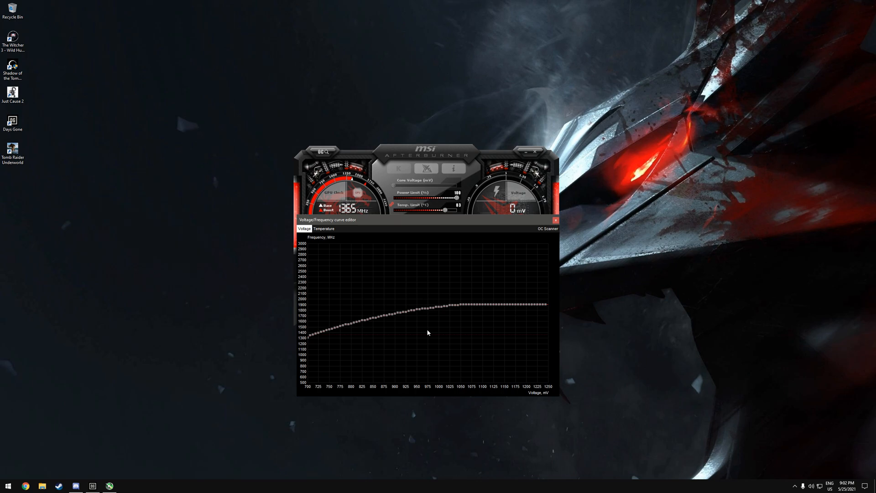
pyautogui.moveTo(402, 391)
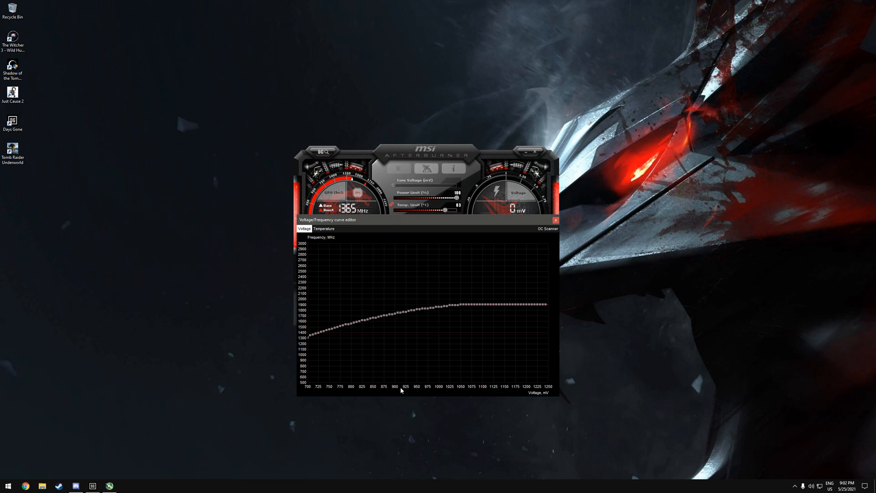
pyautogui.moveTo(394, 387)
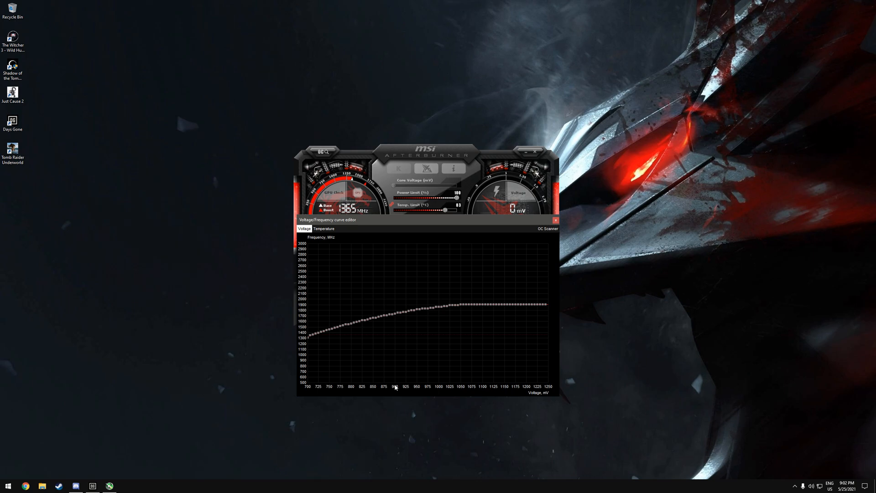
pyautogui.moveTo(398, 370)
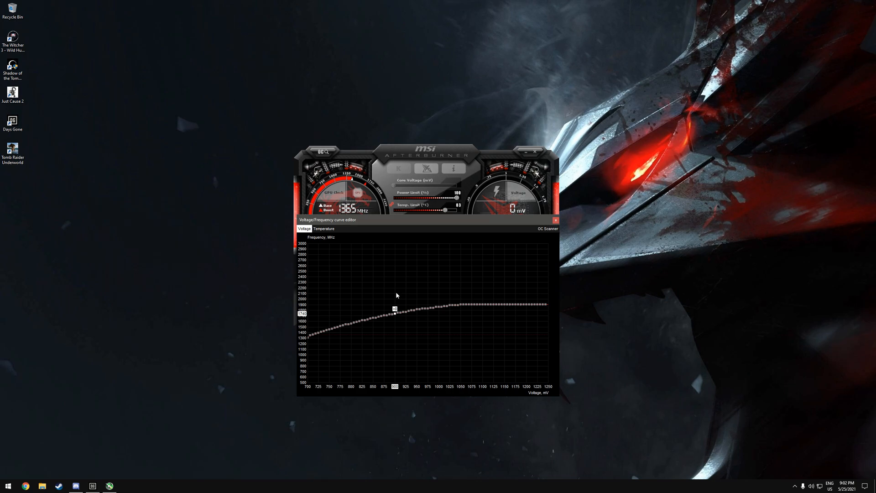
pyautogui.moveTo(476, 221)
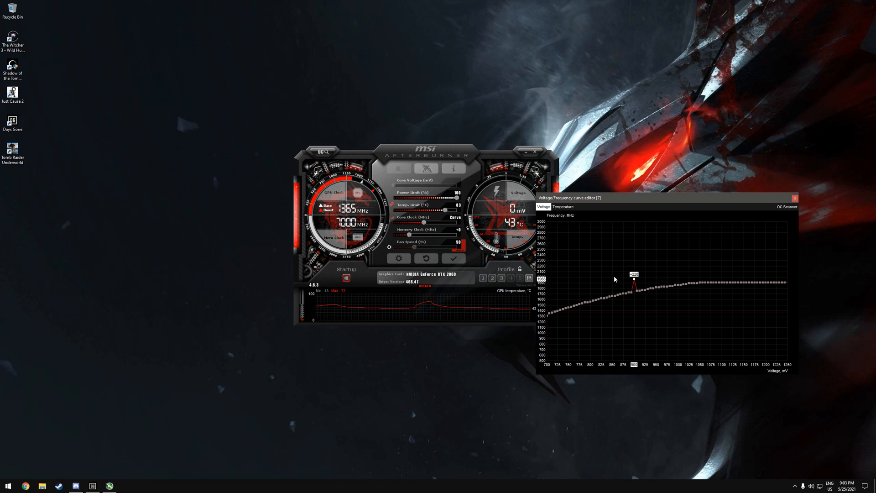
pyautogui.moveTo(653, 282)
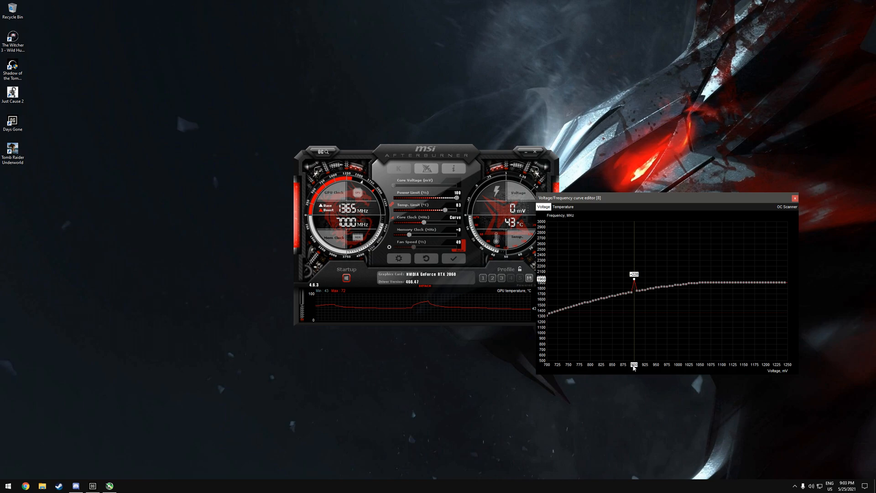
pyautogui.moveTo(682, 325)
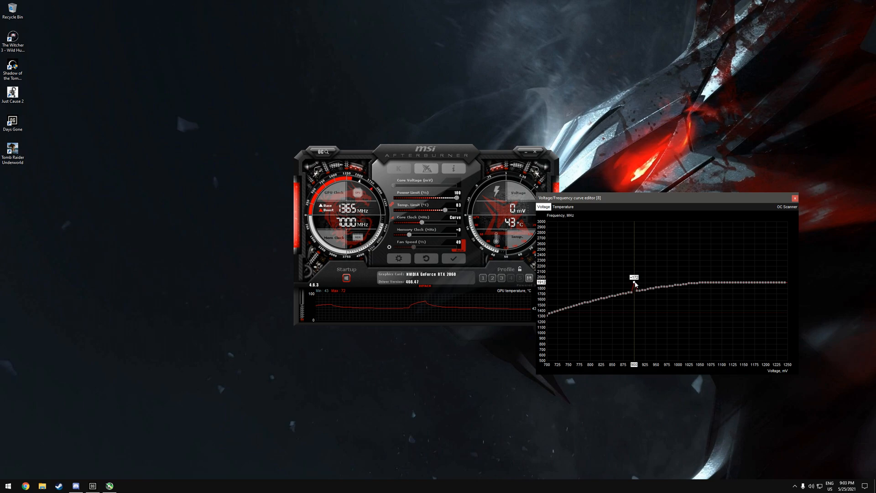
# Drag the 900 mV curve point to about 1900 MHz as the locked undervolt frequency
pyautogui.moveTo(634, 282); pyautogui.dragTo(634, 285)
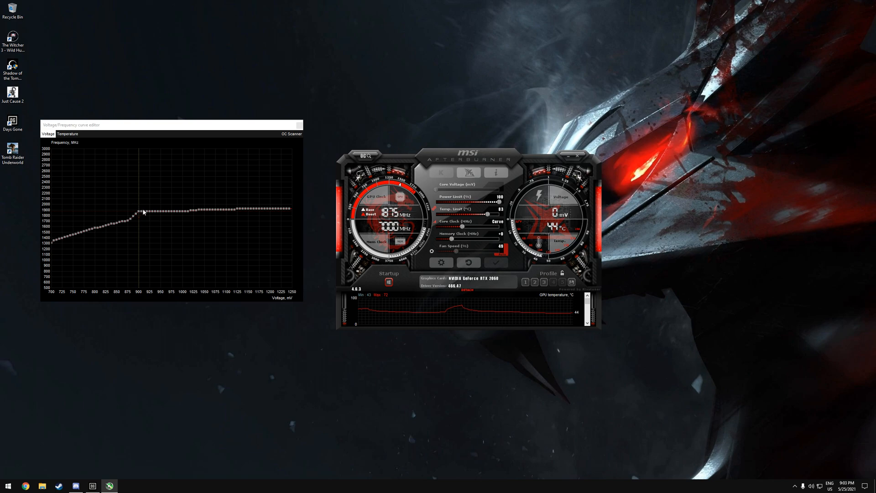
pyautogui.moveTo(168, 125); pyautogui.dragTo(189, 156)
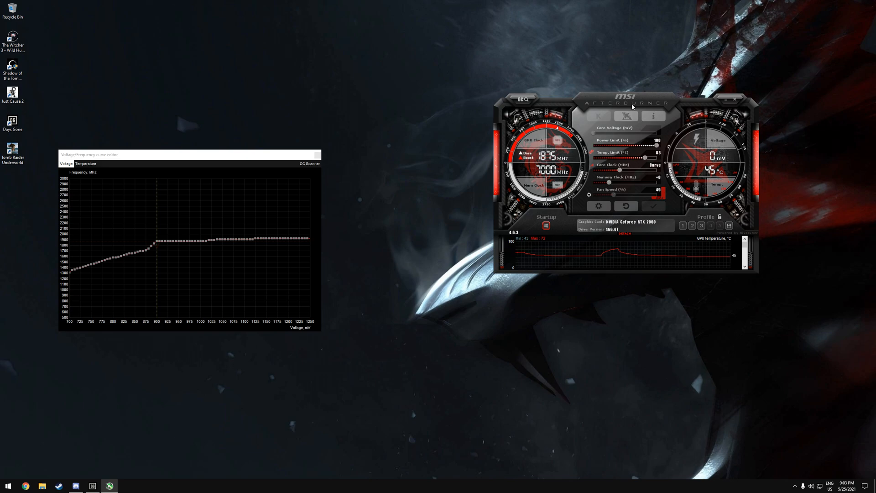
pyautogui.moveTo(632, 107); pyautogui.dragTo(585, 109)
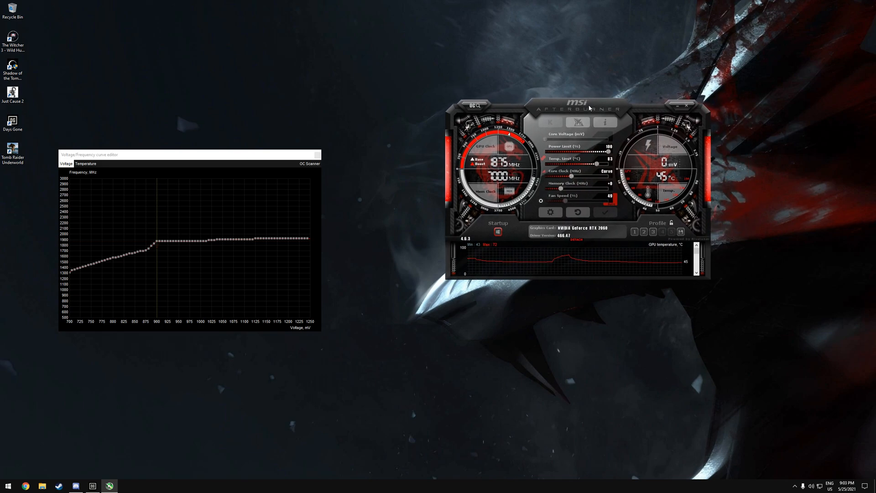
pyautogui.moveTo(578, 106); pyautogui.dragTo(515, 148)
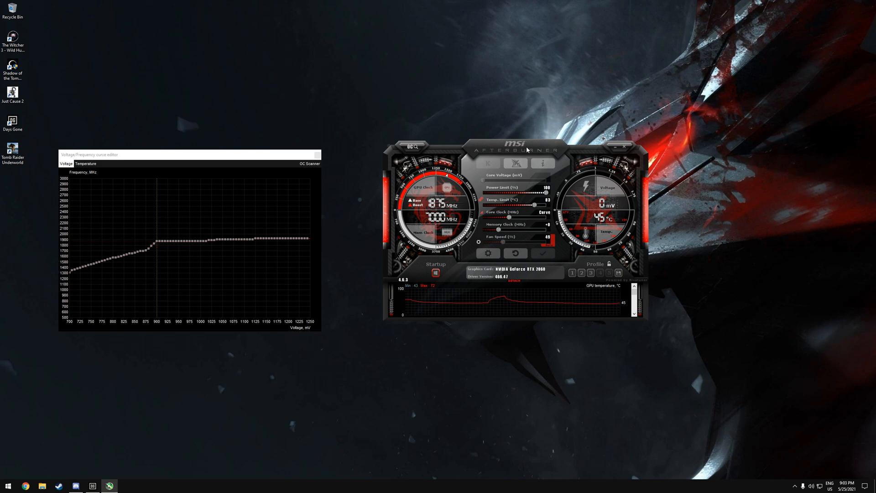
pyautogui.moveTo(526, 149); pyautogui.dragTo(569, 160)
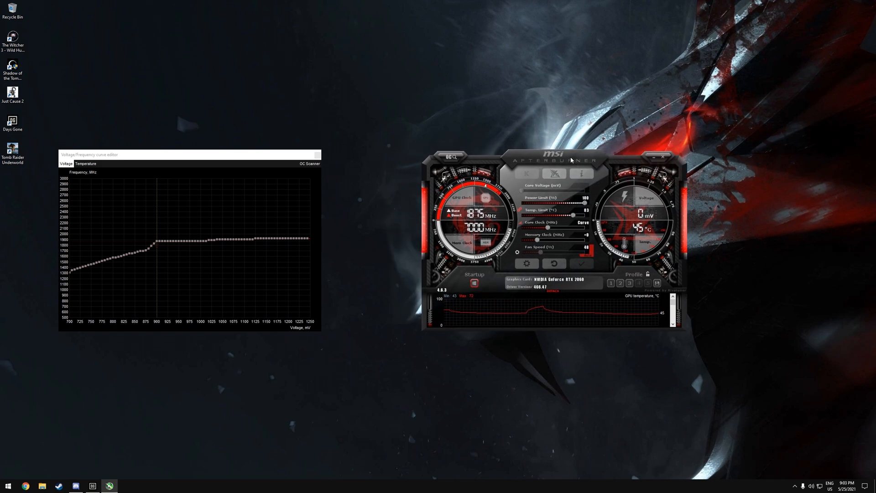
pyautogui.moveTo(569, 159); pyautogui.dragTo(508, 159)
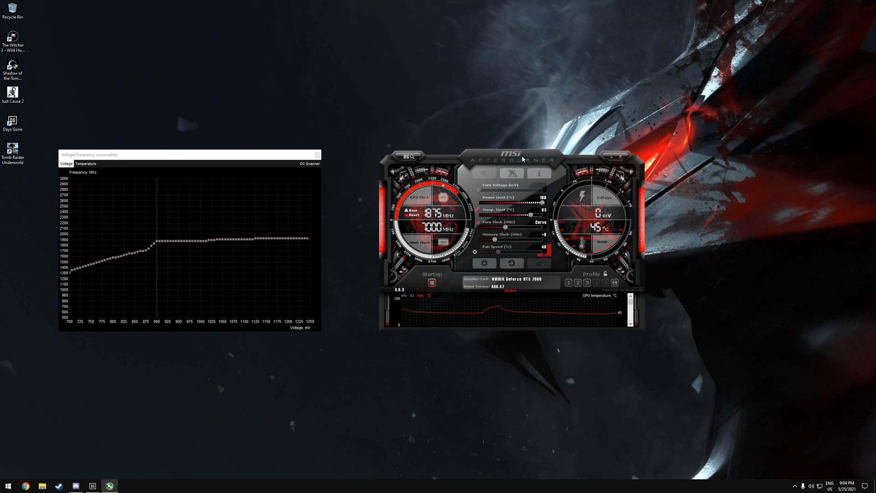